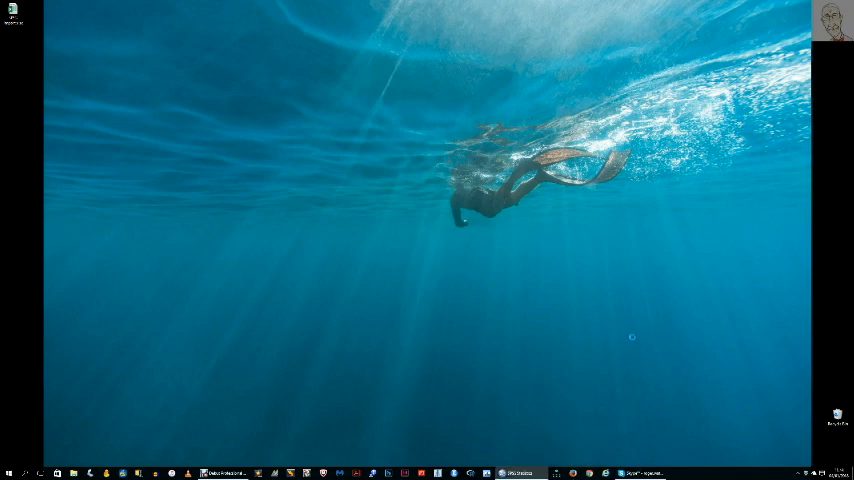
{"action": "mouse_move", "coordinate": [701, 273]}
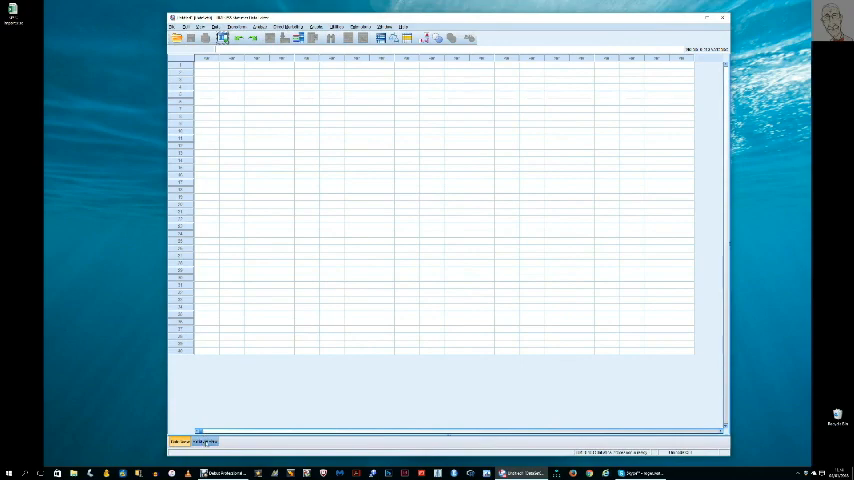
{"action": "left_click", "coordinate": [203, 441]}
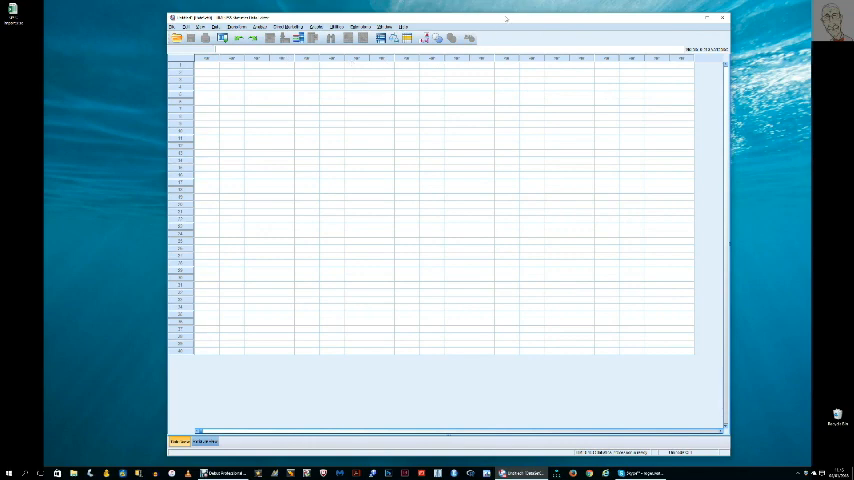
{"action": "mouse_move", "coordinate": [326, 100]}
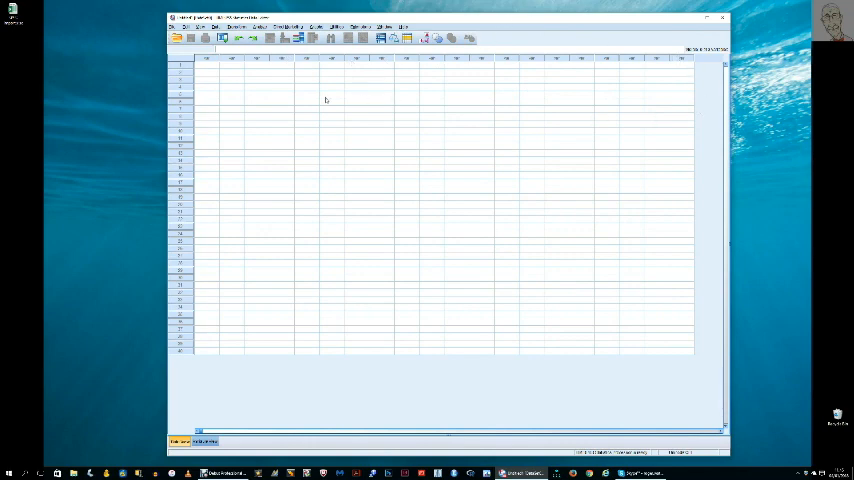
- Enter two rows of numbers across five columns in the empty Data View grid
{"action": "left_click", "coordinate": [206, 64]}
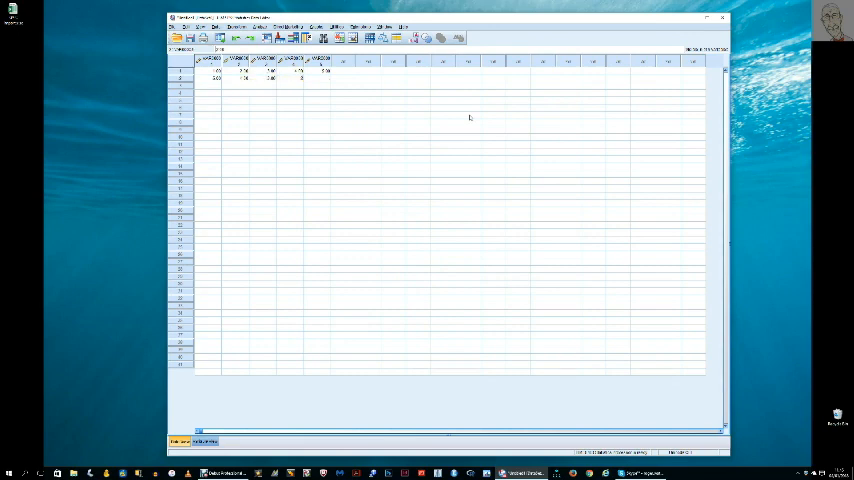
{"action": "left_click", "coordinate": [342, 84]}
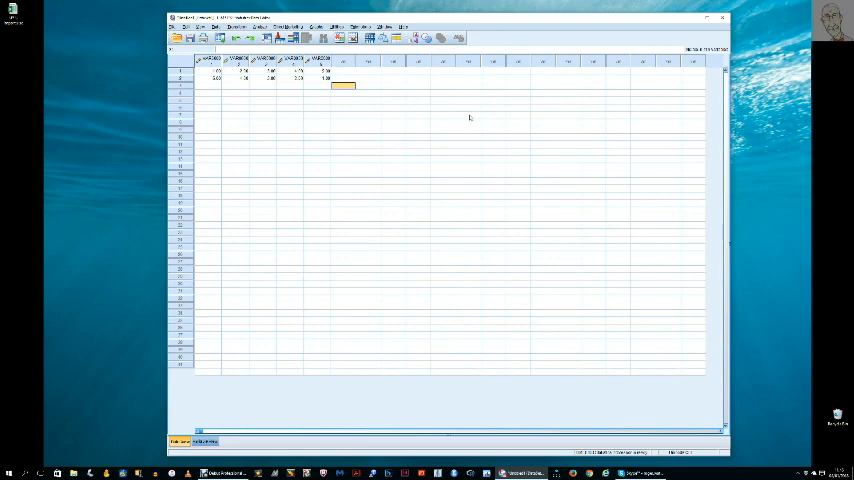
{"action": "mouse_move", "coordinate": [493, 138]}
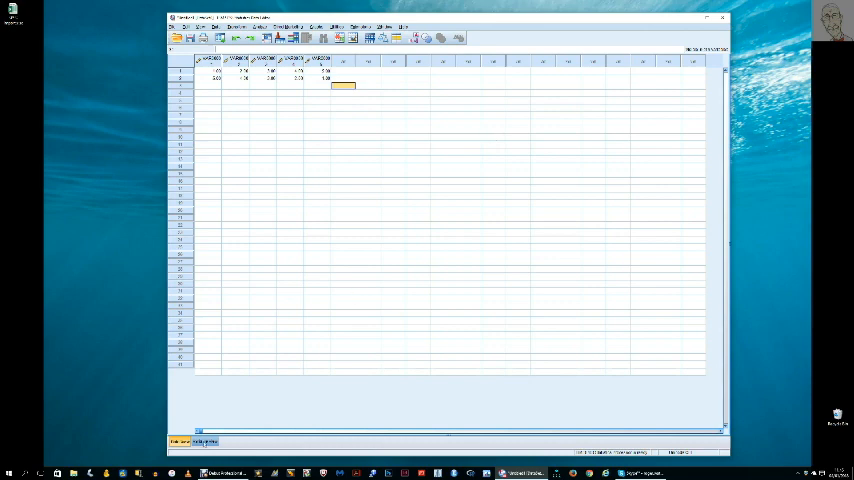
- Switch to Variable View to see the five default-named numeric variables
{"action": "left_click", "coordinate": [203, 441]}
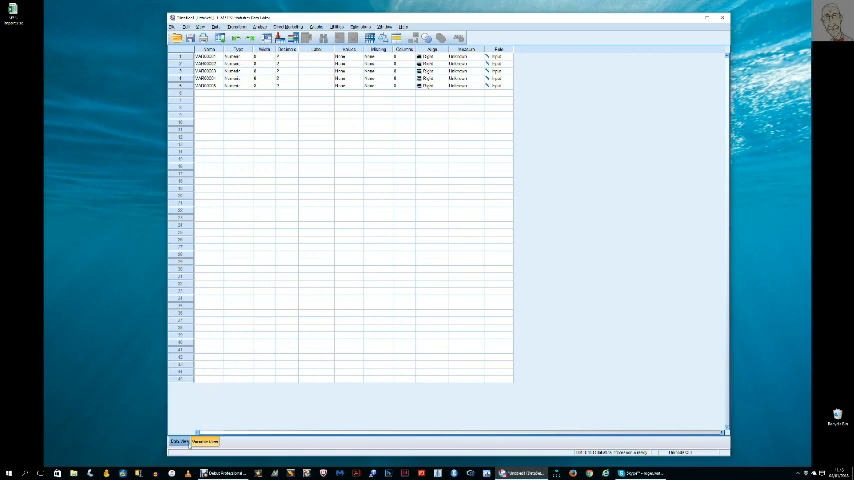
- Replace the hand-entered data with a new, empty untitled dataset
{"action": "left_click", "coordinate": [201, 441]}
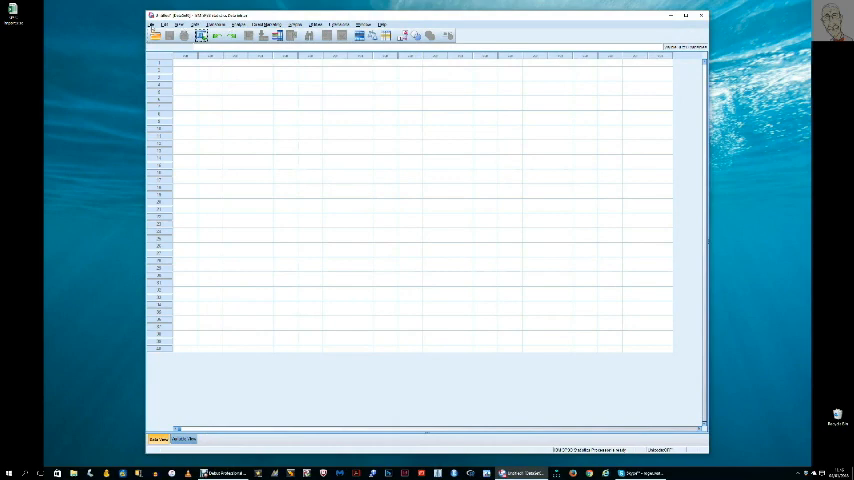
- Start importing data from an Excel file via File > Import Data > Excel
{"action": "left_click", "coordinate": [164, 24]}
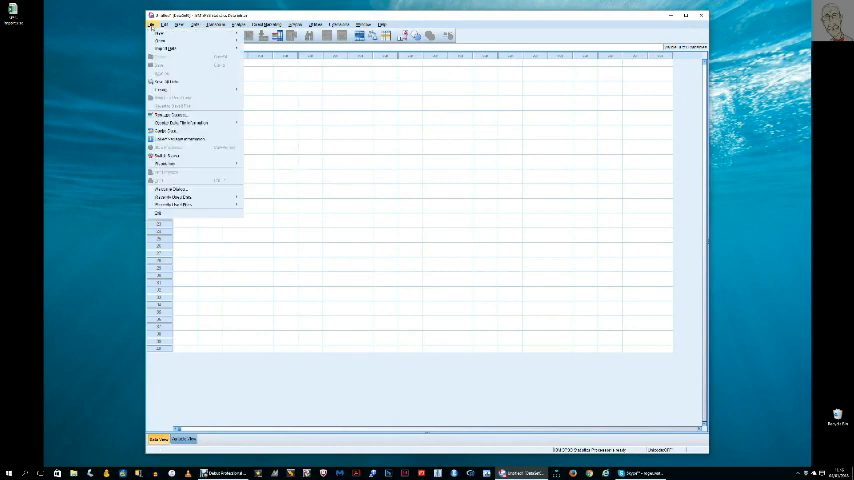
{"action": "left_click", "coordinate": [166, 48]}
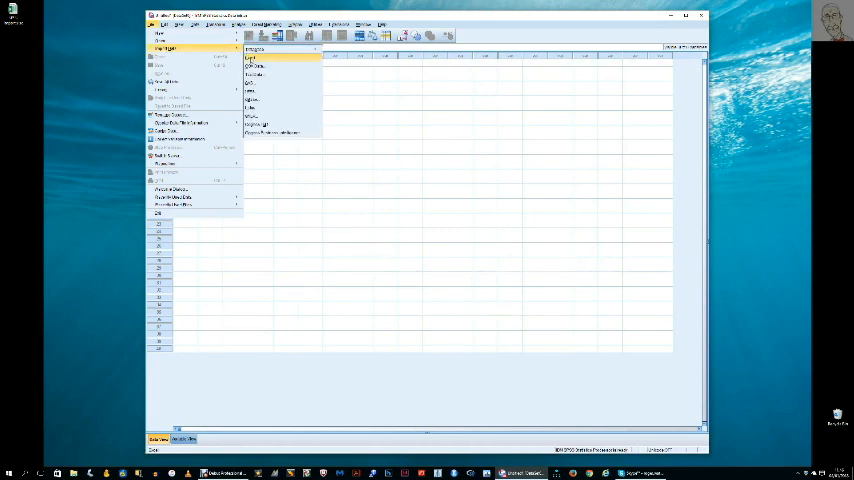
{"action": "left_click", "coordinate": [251, 66]}
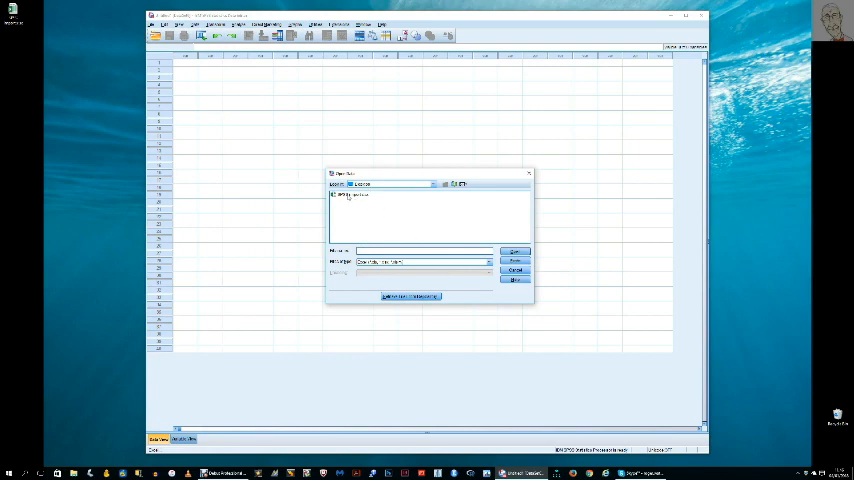
- Import the chosen Excel file, giving ten rows across variables V1–V10
{"action": "left_click", "coordinate": [515, 270]}
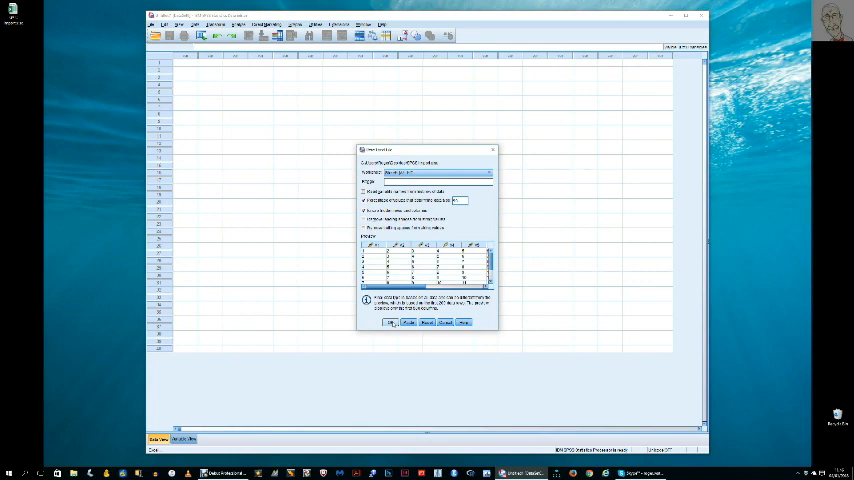
{"action": "left_click", "coordinate": [391, 322]}
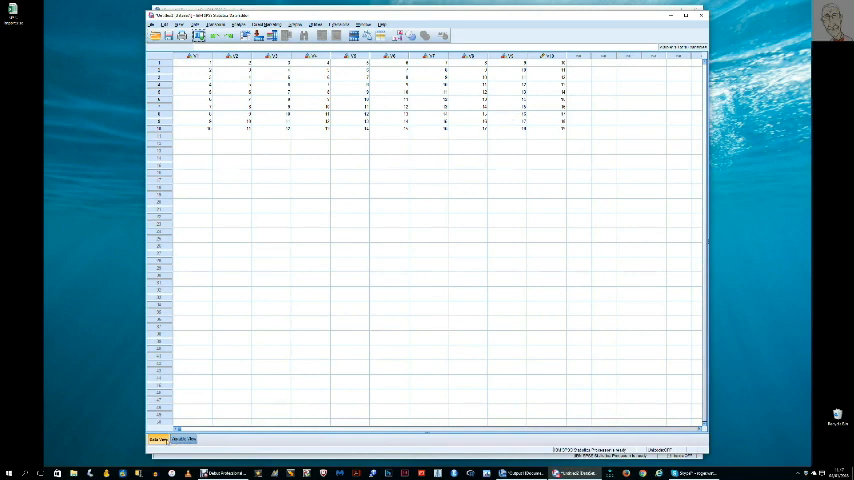
{"action": "left_click", "coordinate": [181, 440]}
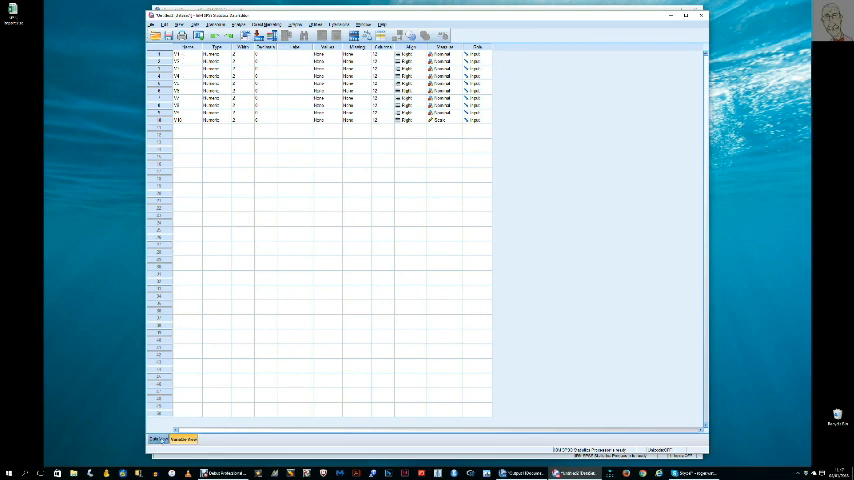
{"action": "left_click", "coordinate": [159, 439]}
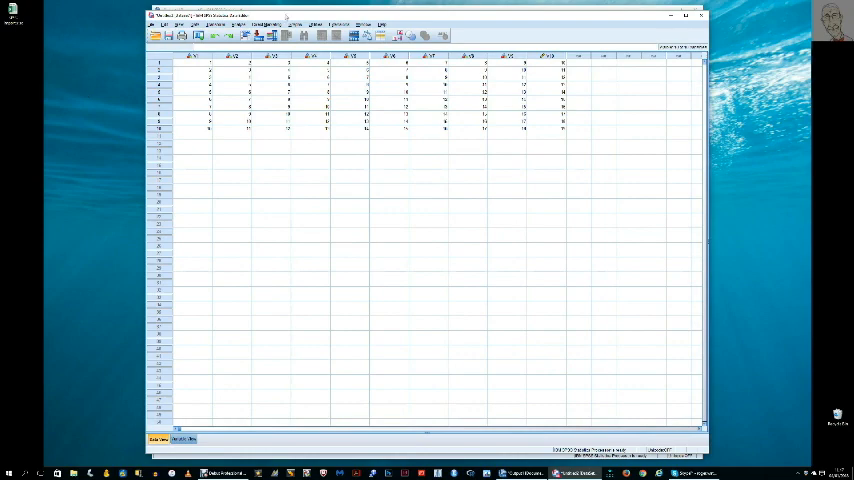